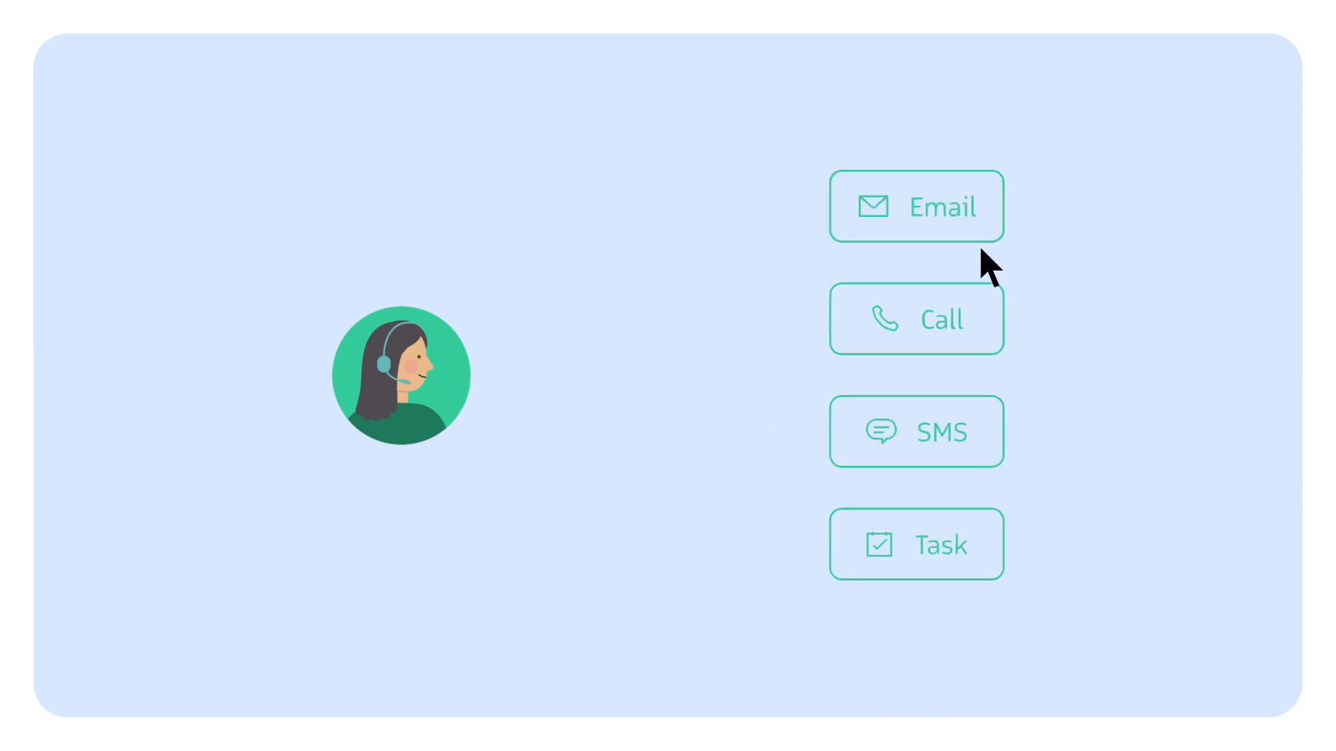
Select Email from the Email, Call, SMS and Task activity options
left_click(916, 206)
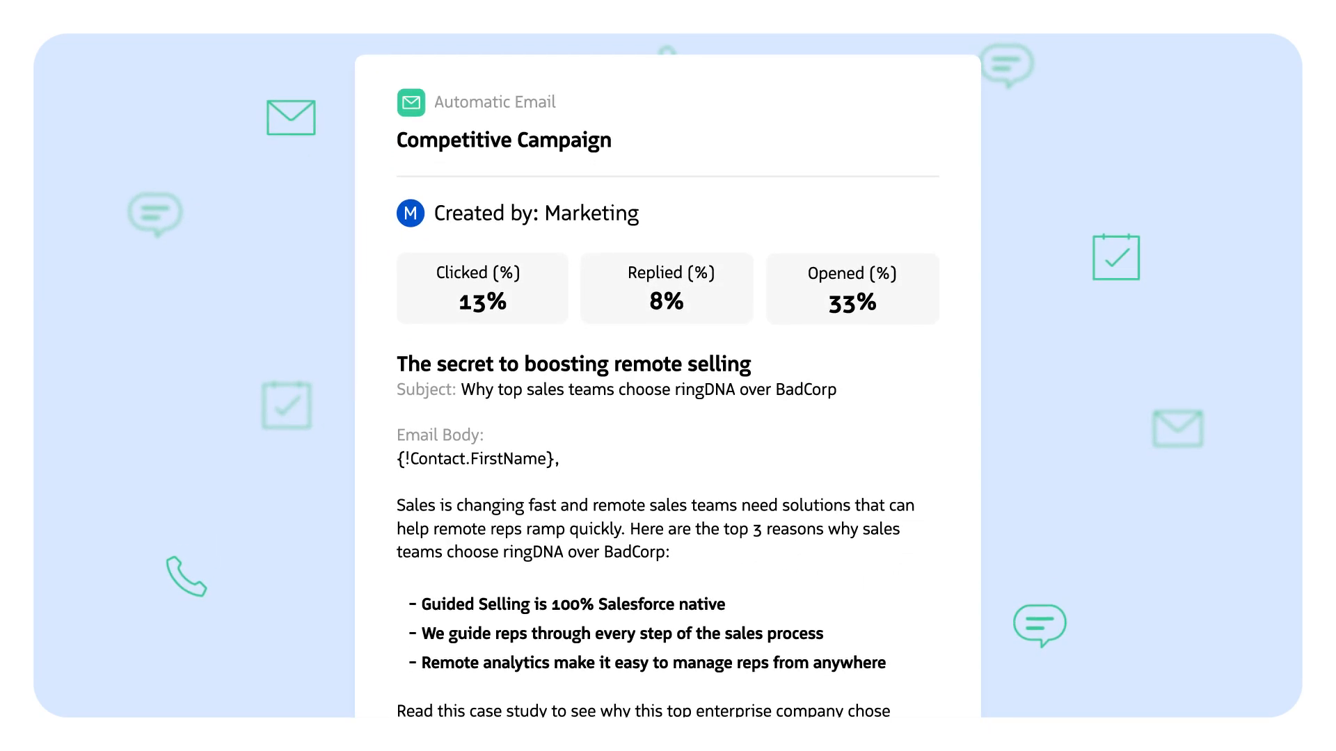
Scroll the Competitive Campaign email down to its case-study invitation and sign-off
scroll("down", 3)
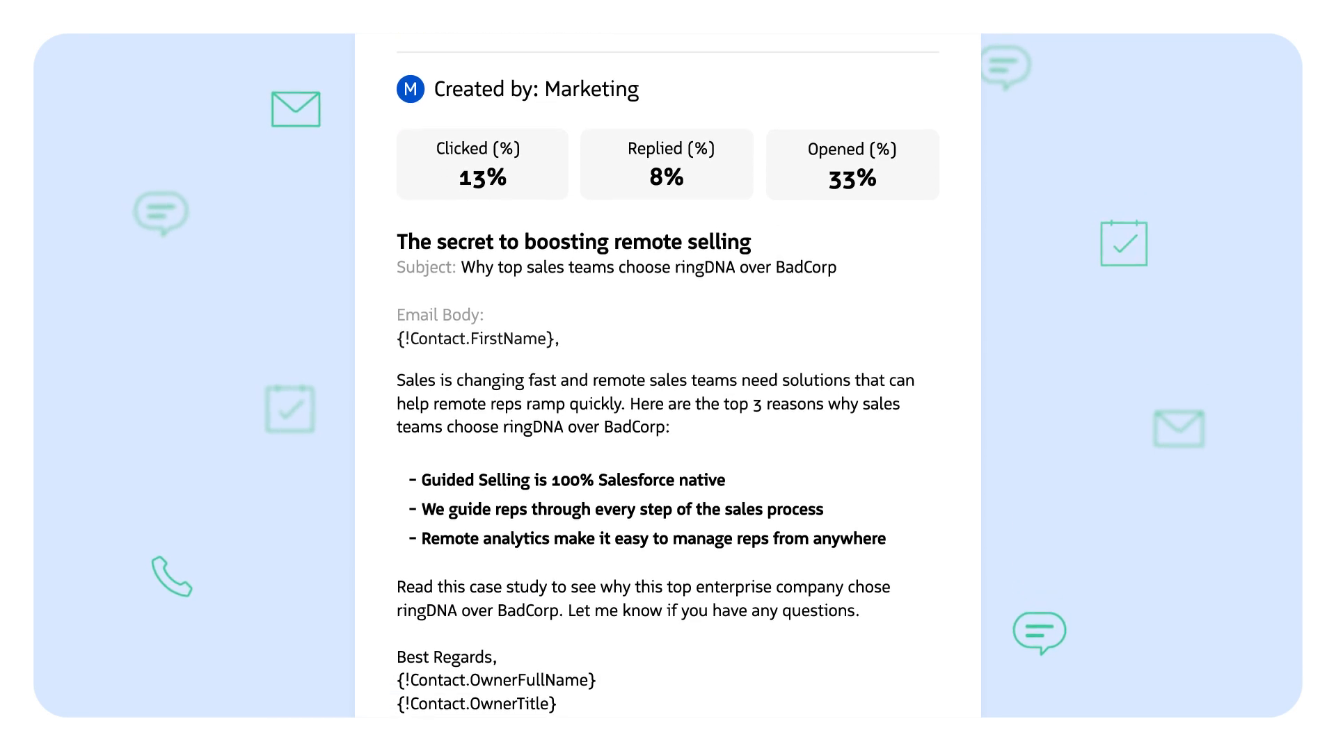